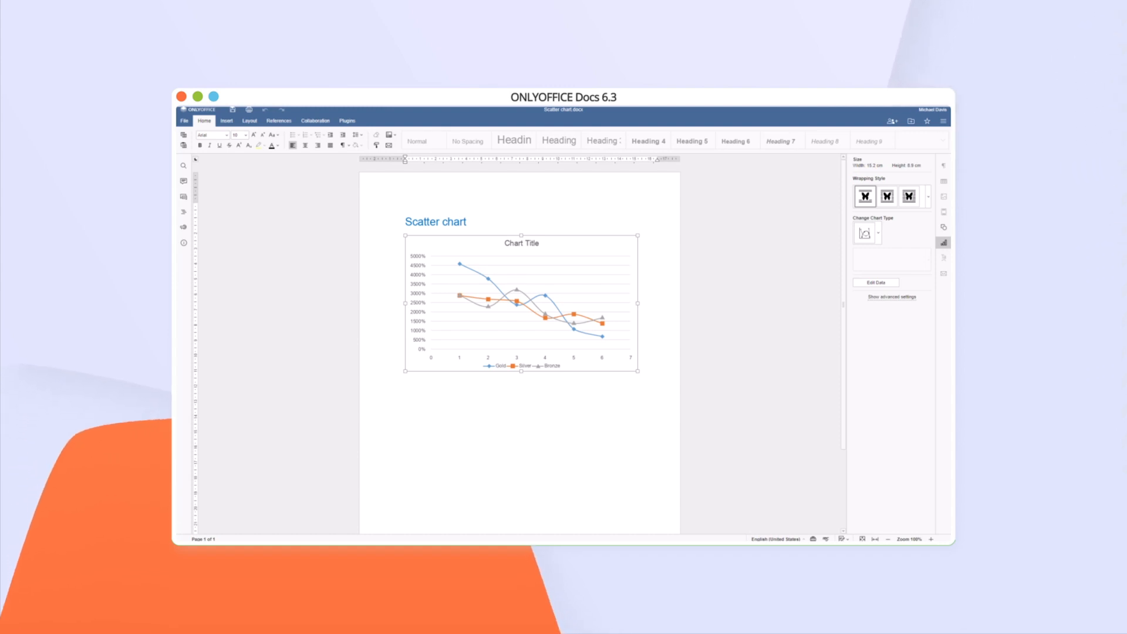
Switch from the scatter chart document to the 'what's new in 6.3' document
left_click(865, 233)
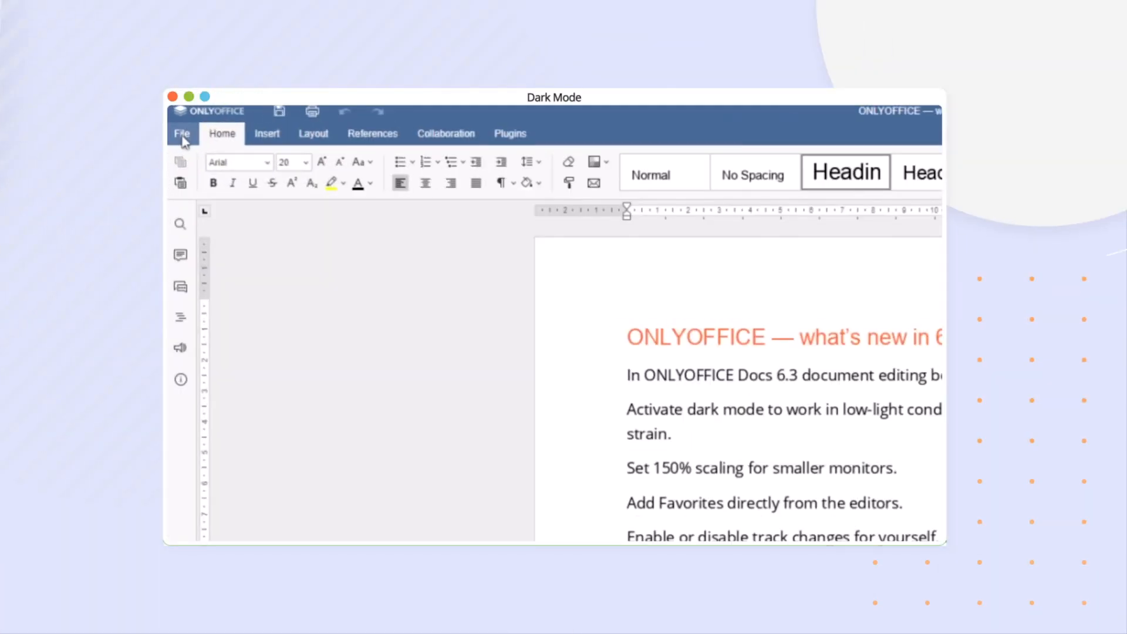
Set the interface theme to Dark in Advanced Settings and apply it
left_click(181, 134)
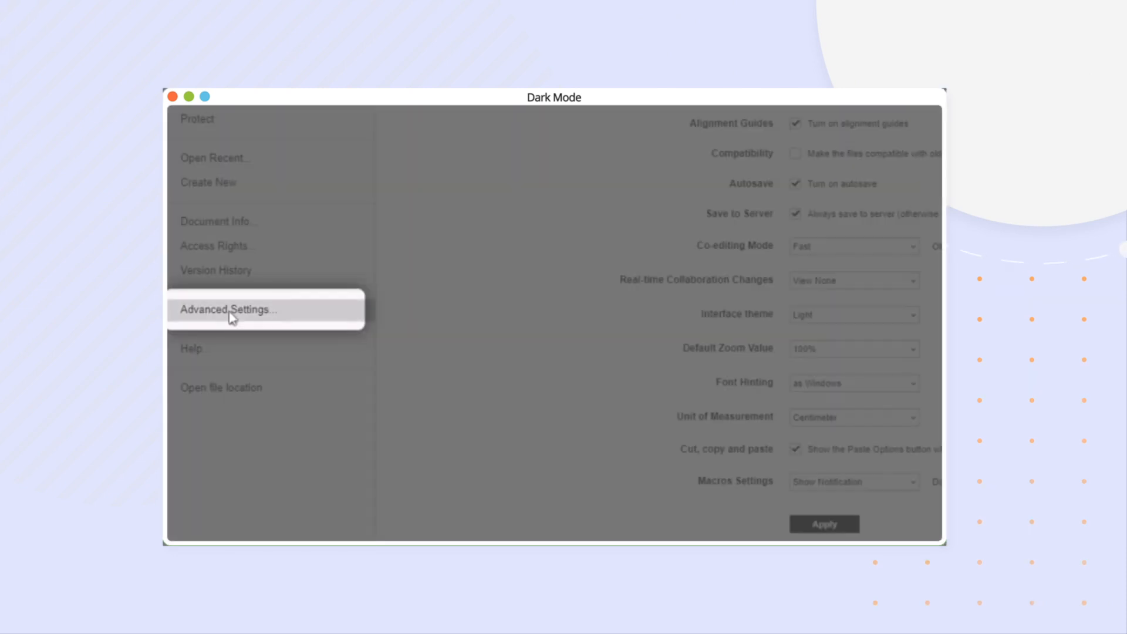
left_click(851, 315)
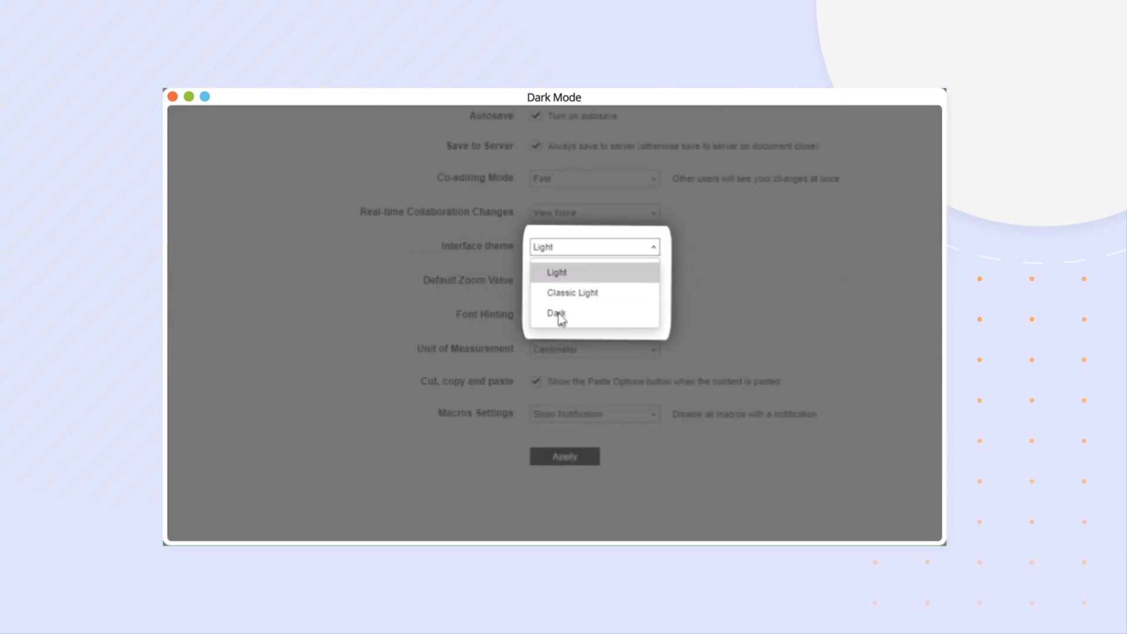
left_click(554, 313)
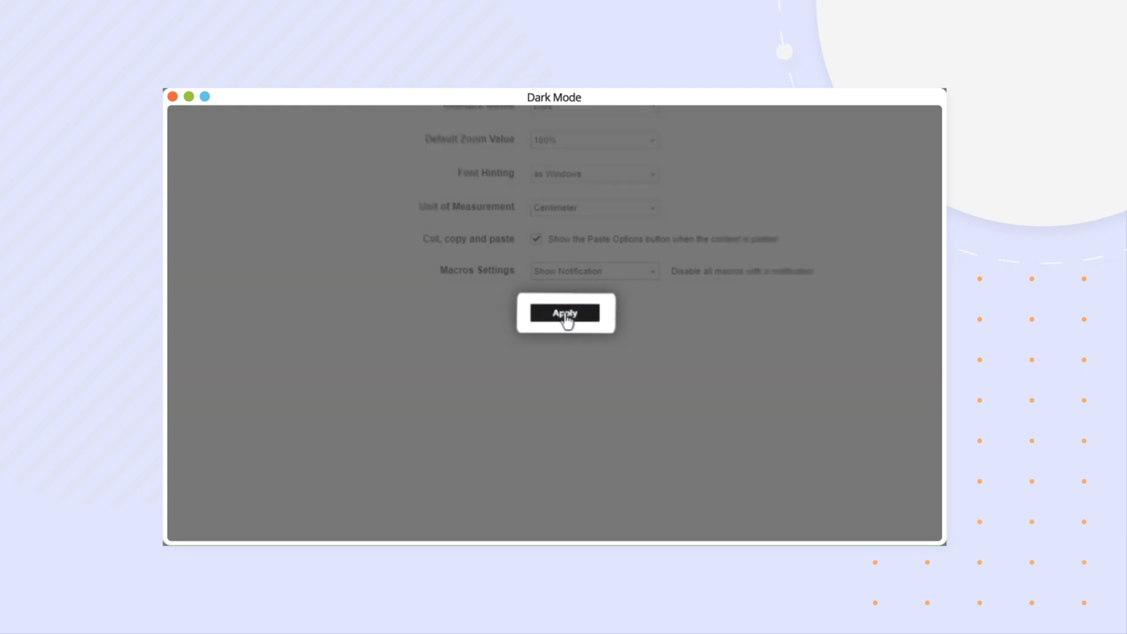
left_click(565, 312)
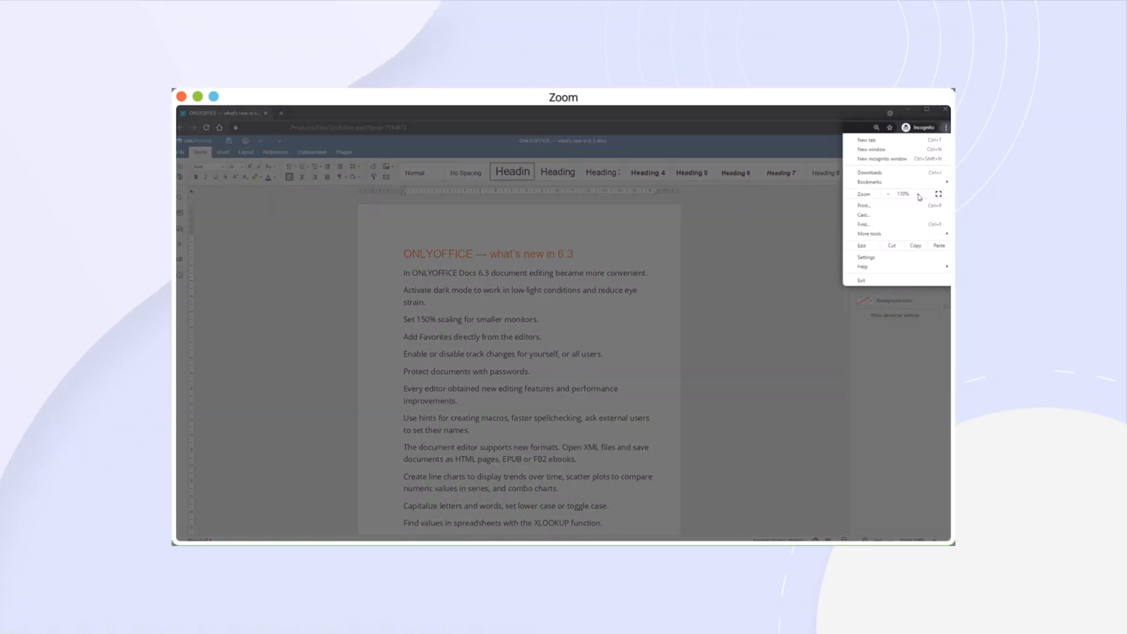
Enlarge the page scaling and set Track Changes to 'ON for me'
left_click(919, 195)
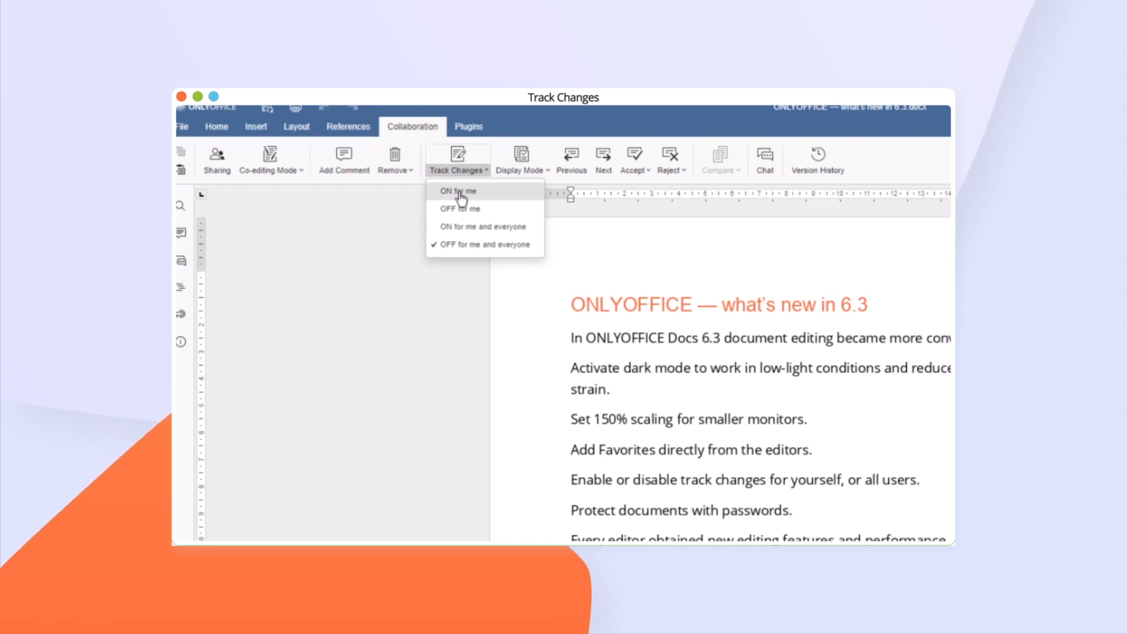
left_click(457, 191)
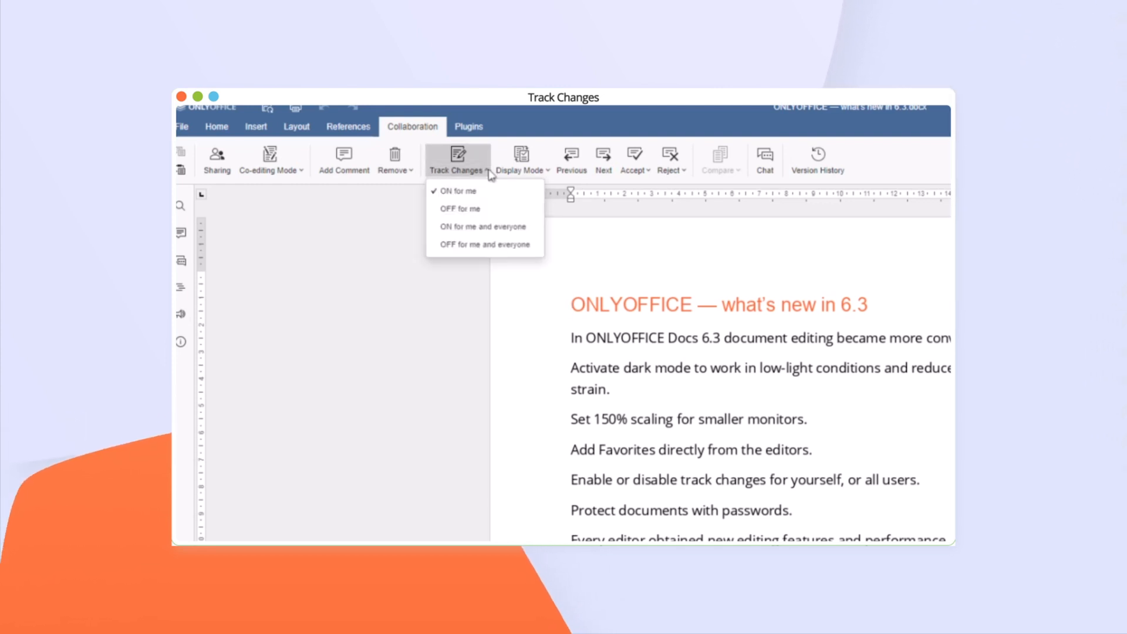
left_click(186, 127)
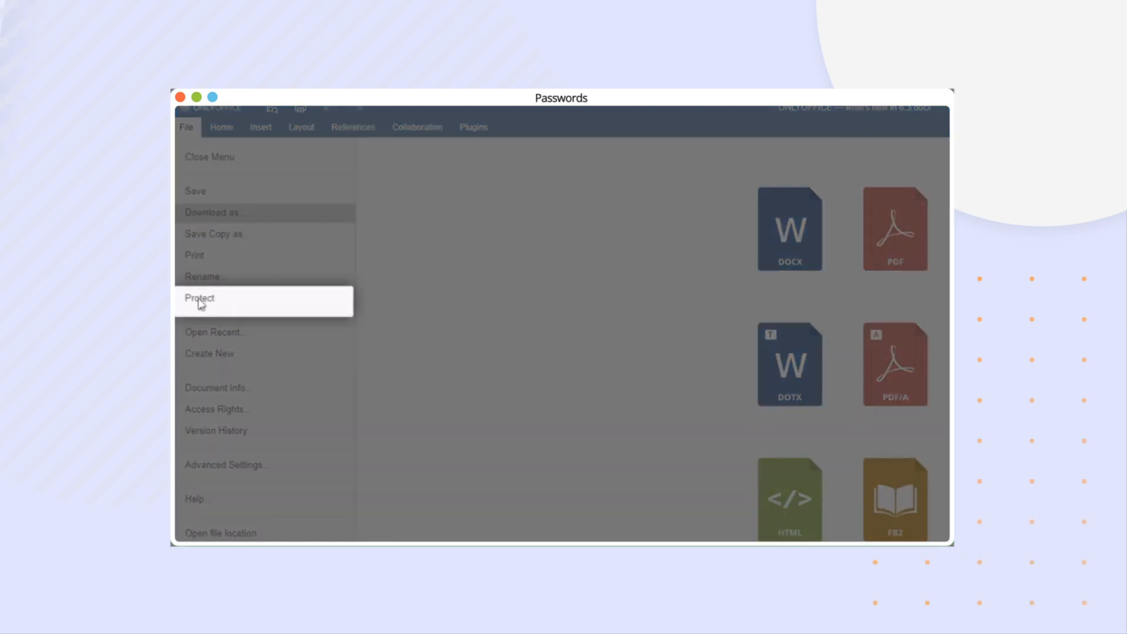
Protect the document with a password via File > Protect and confirm it
left_click(200, 298)
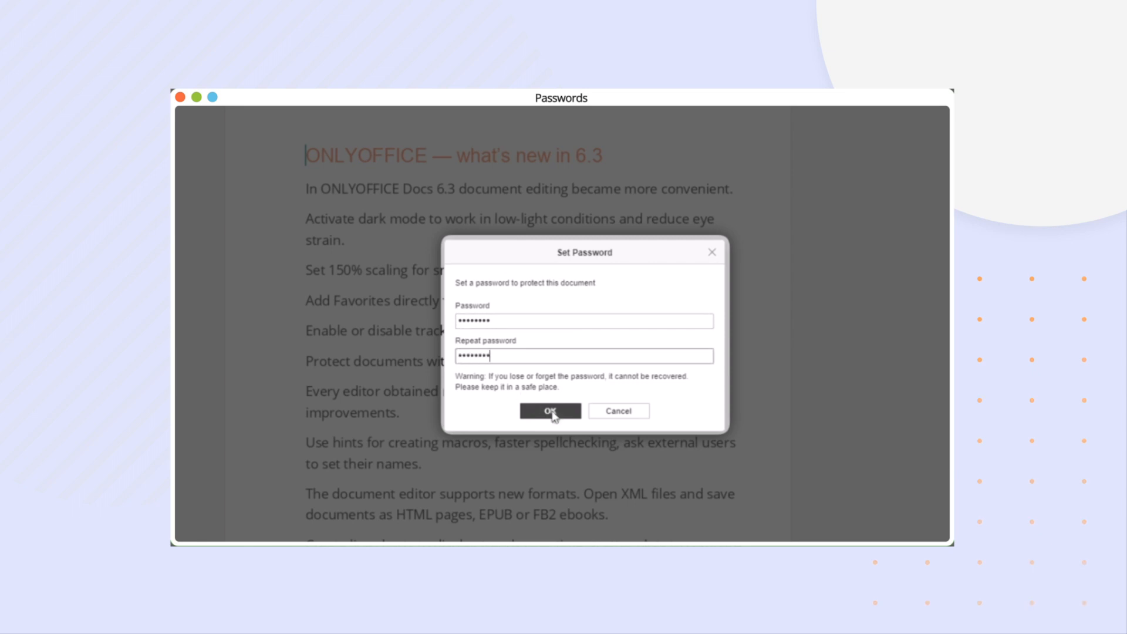
left_click(550, 411)
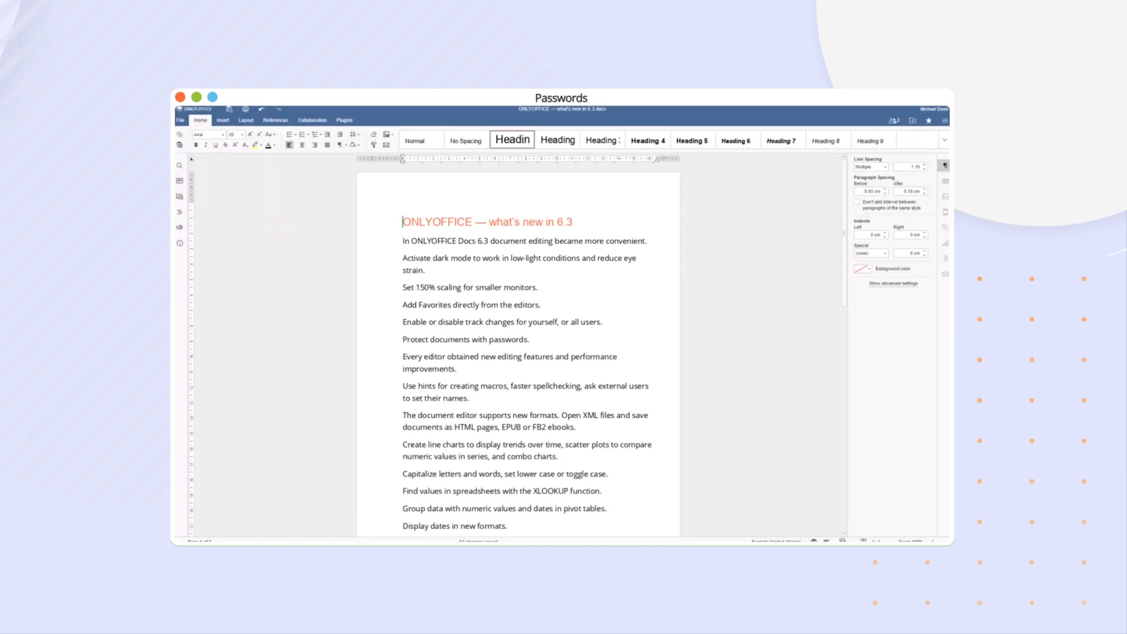
Visit the Macros editor, then ignore the spelling flag on the word 'spellchecking'
left_click(344, 120)
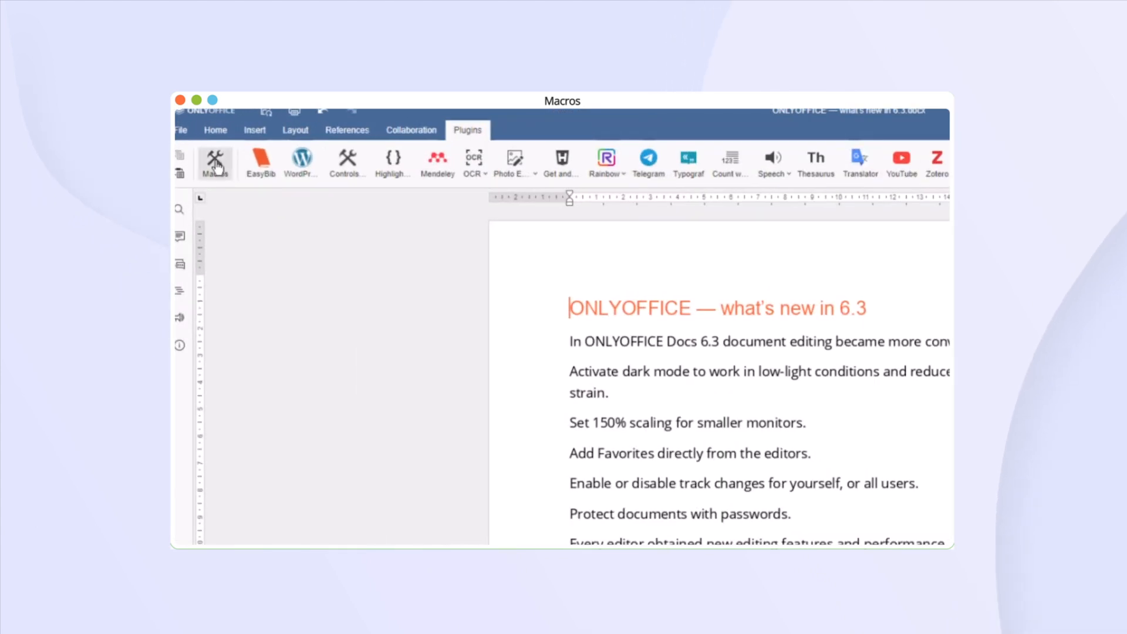
left_click(214, 158)
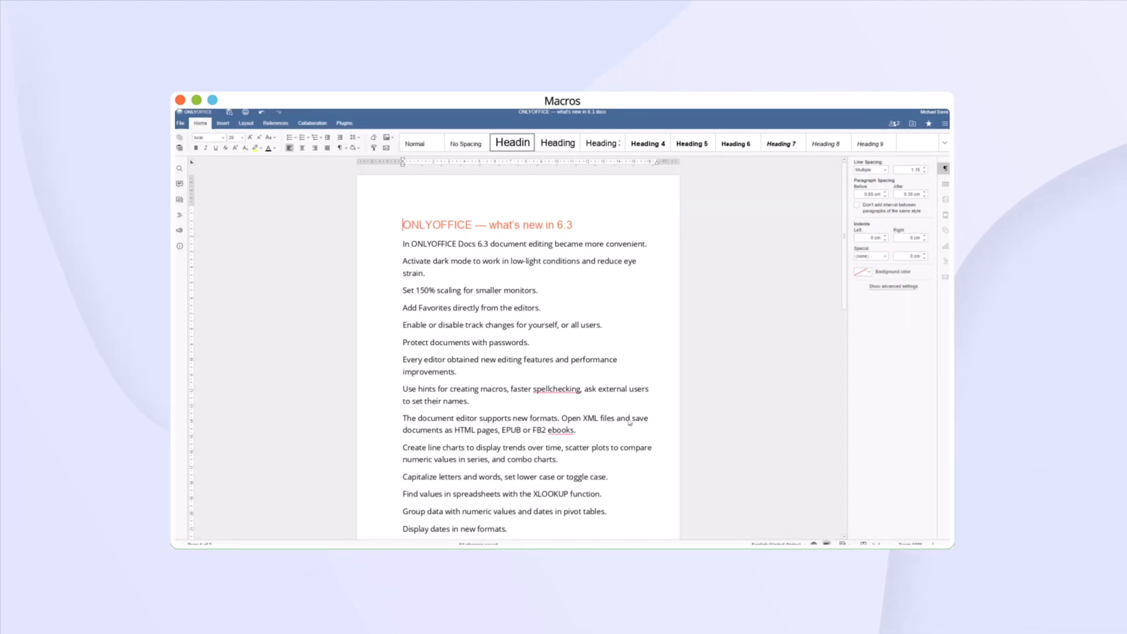
right_click(557, 389)
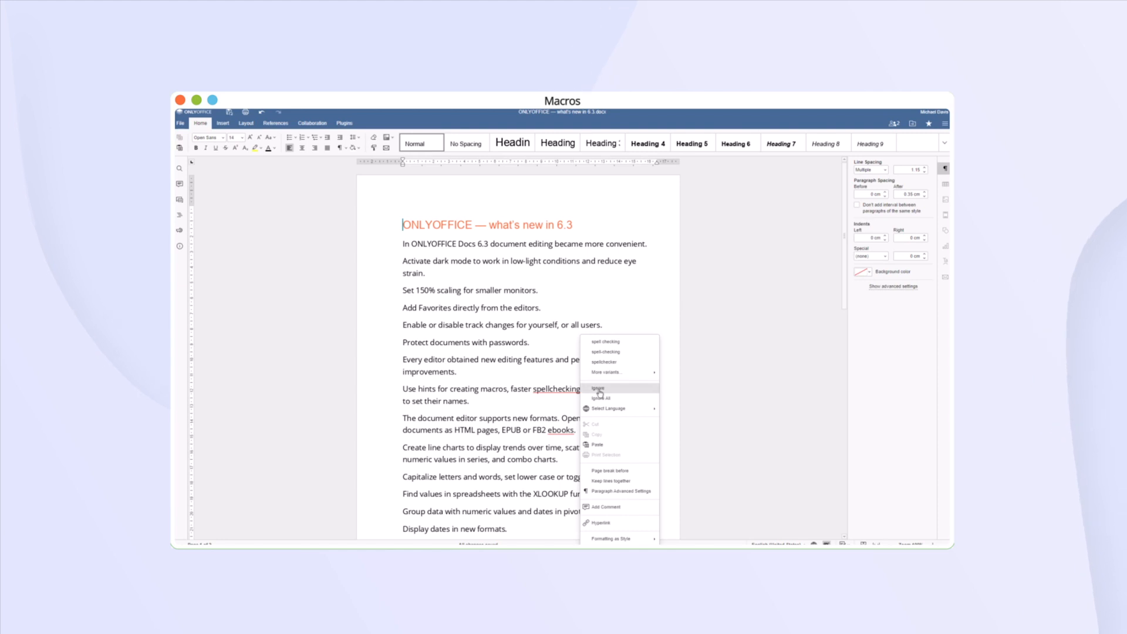
left_click(598, 388)
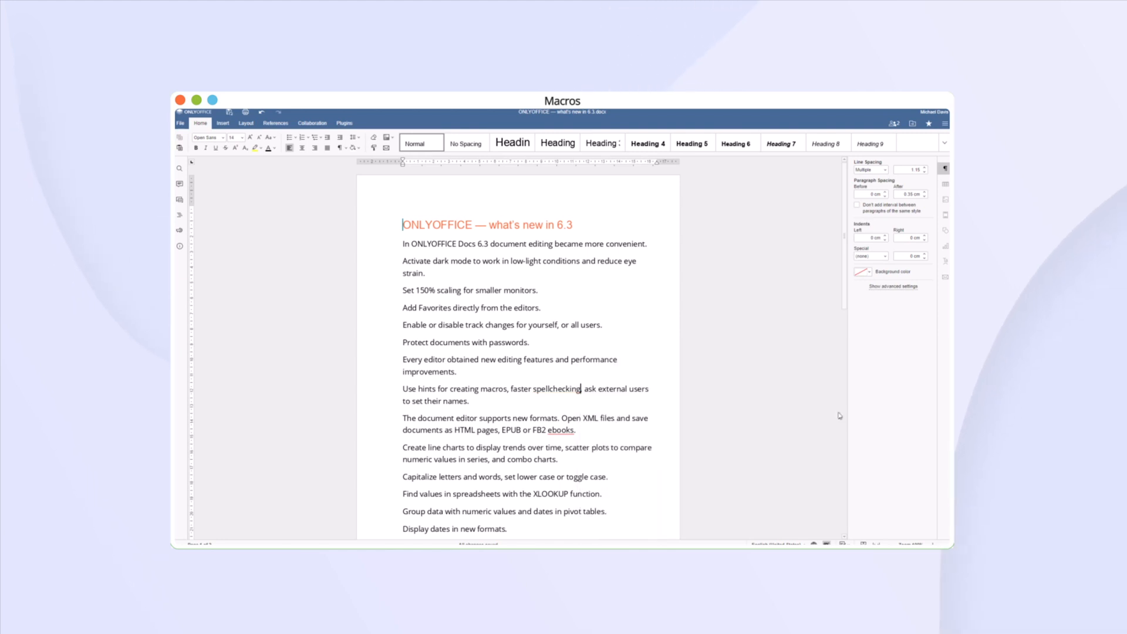
Download the document as an FB2 ebook and return to the document
left_click(182, 123)
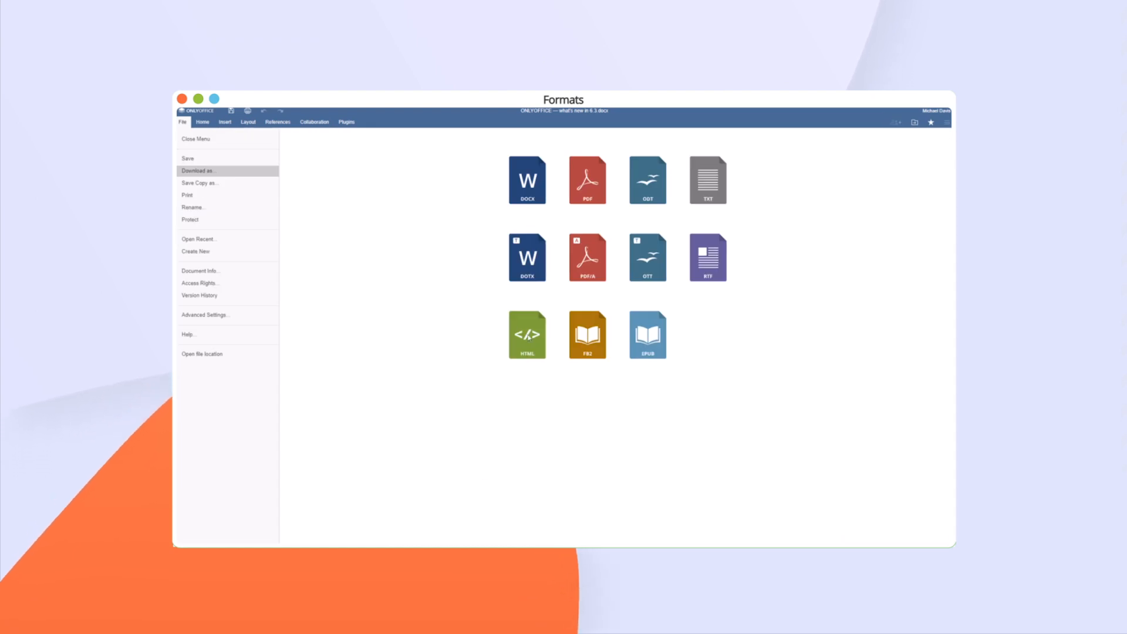
left_click(527, 334)
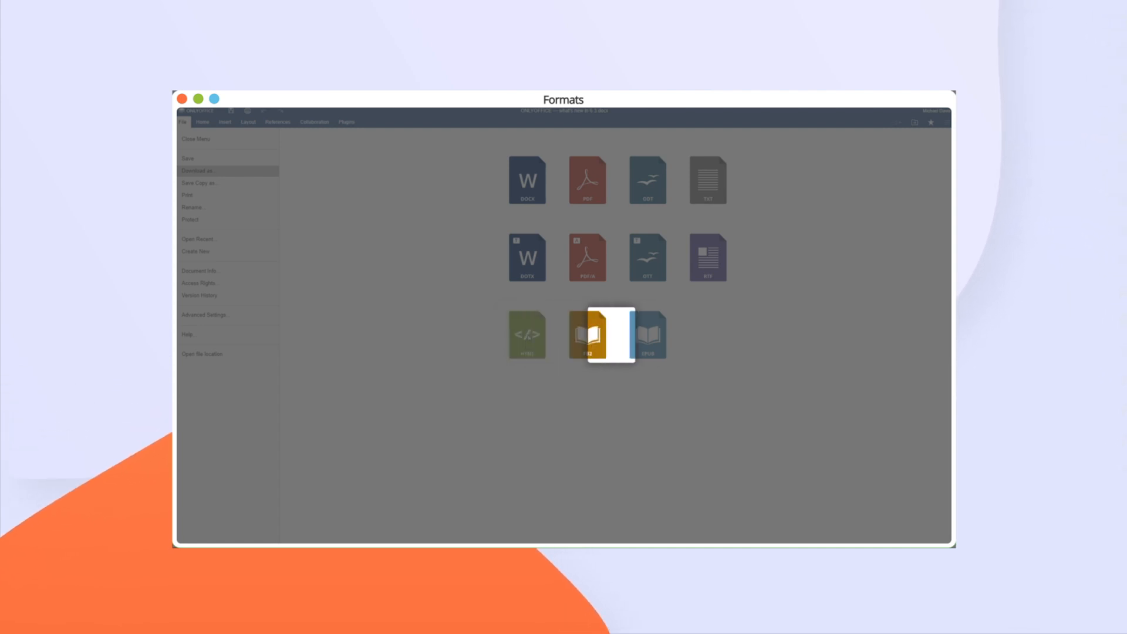
left_click(587, 336)
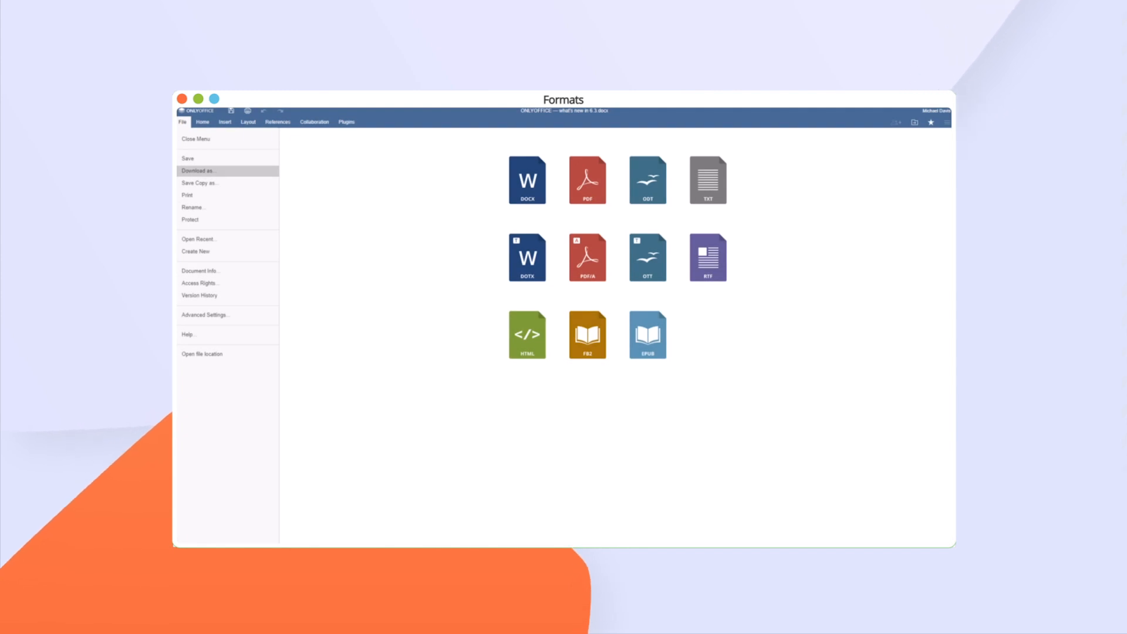
left_click(225, 121)
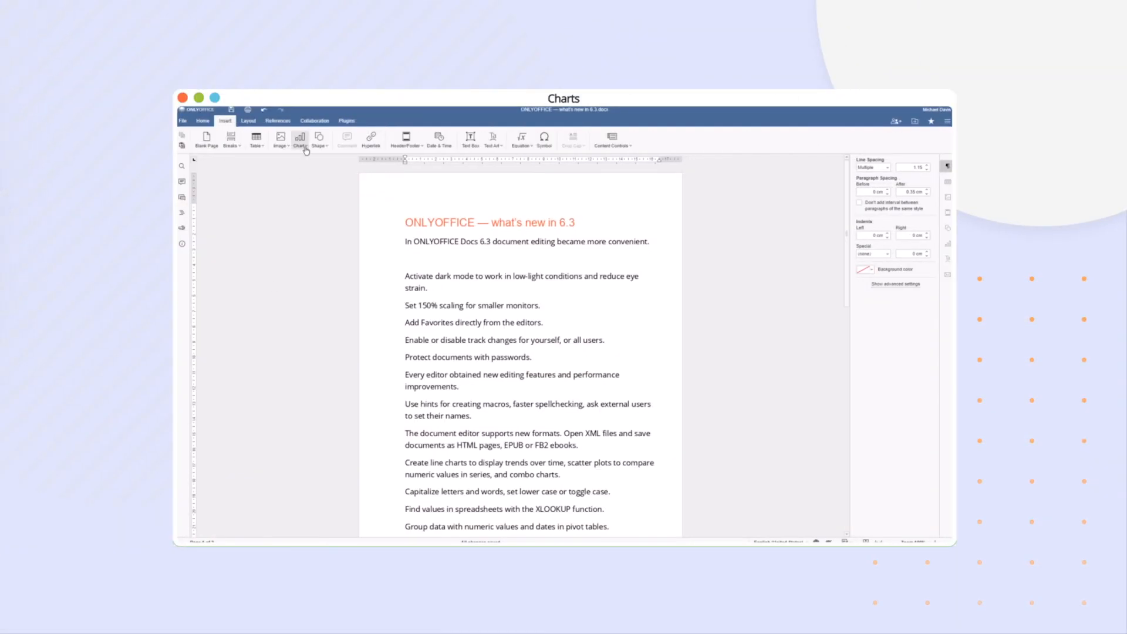
Insert the Gold, Silver and Bronze line chart and change it to a combo chart type
left_click(300, 138)
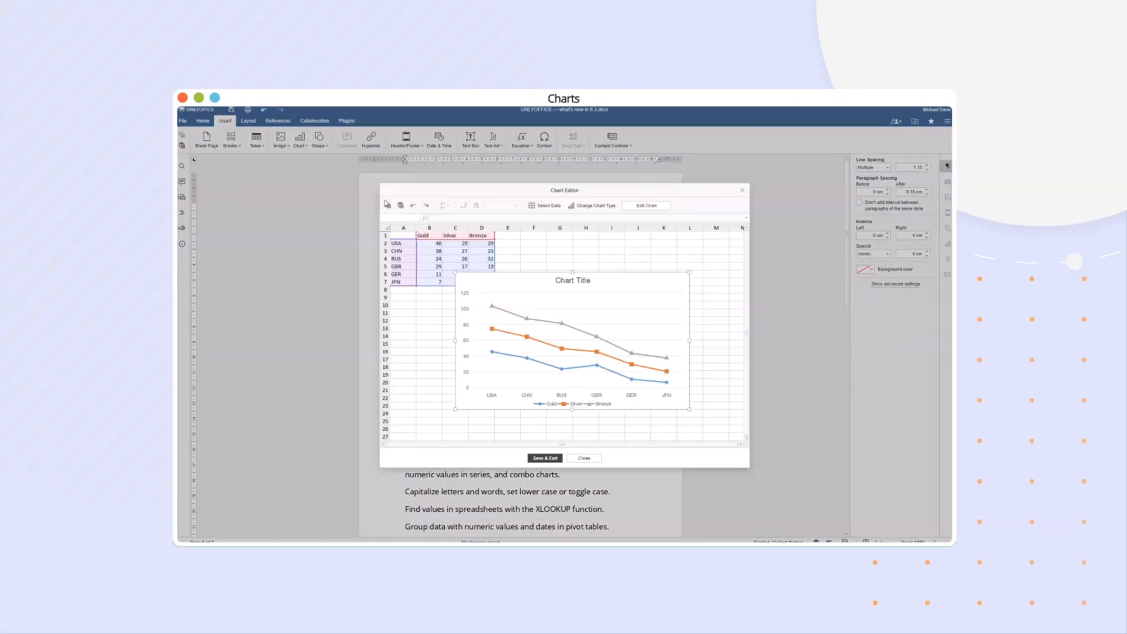
left_click(545, 457)
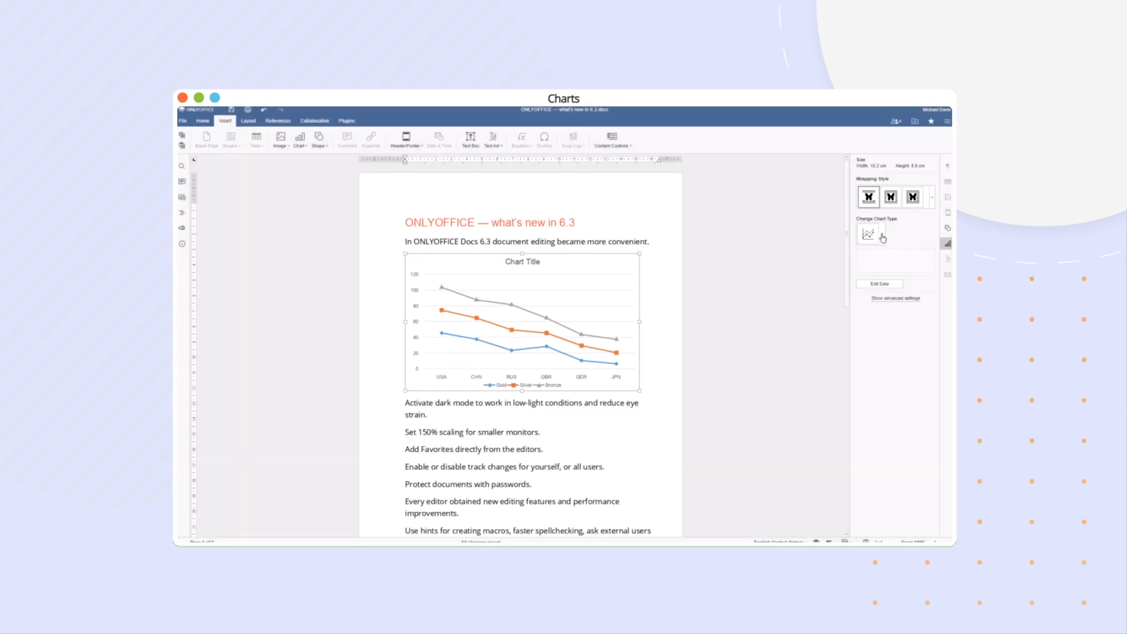
left_click(868, 233)
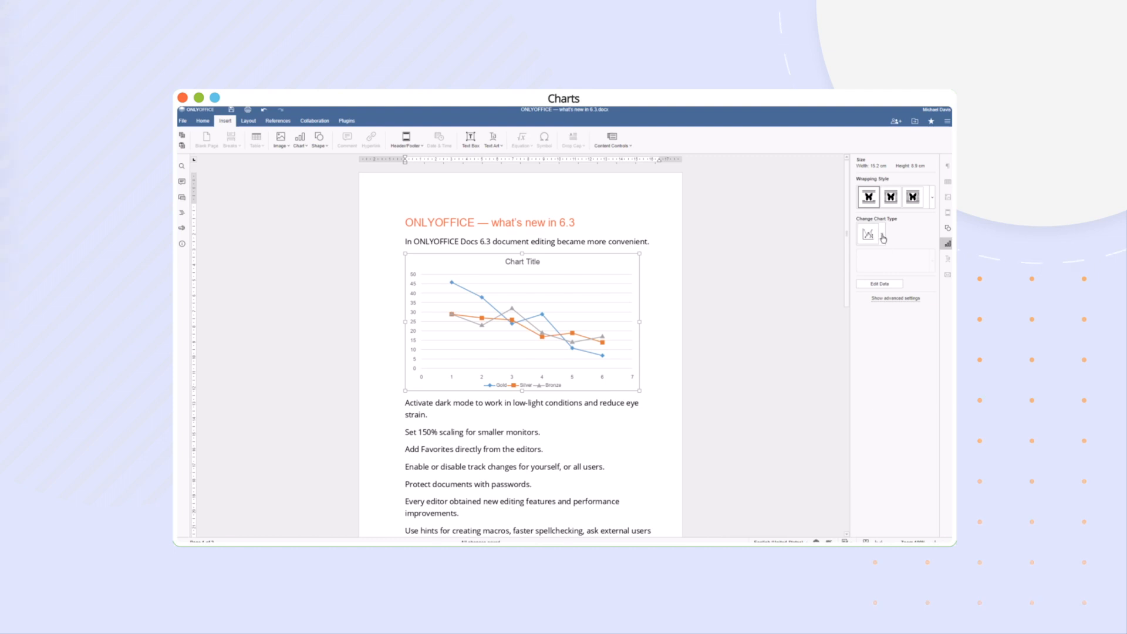
left_click(868, 233)
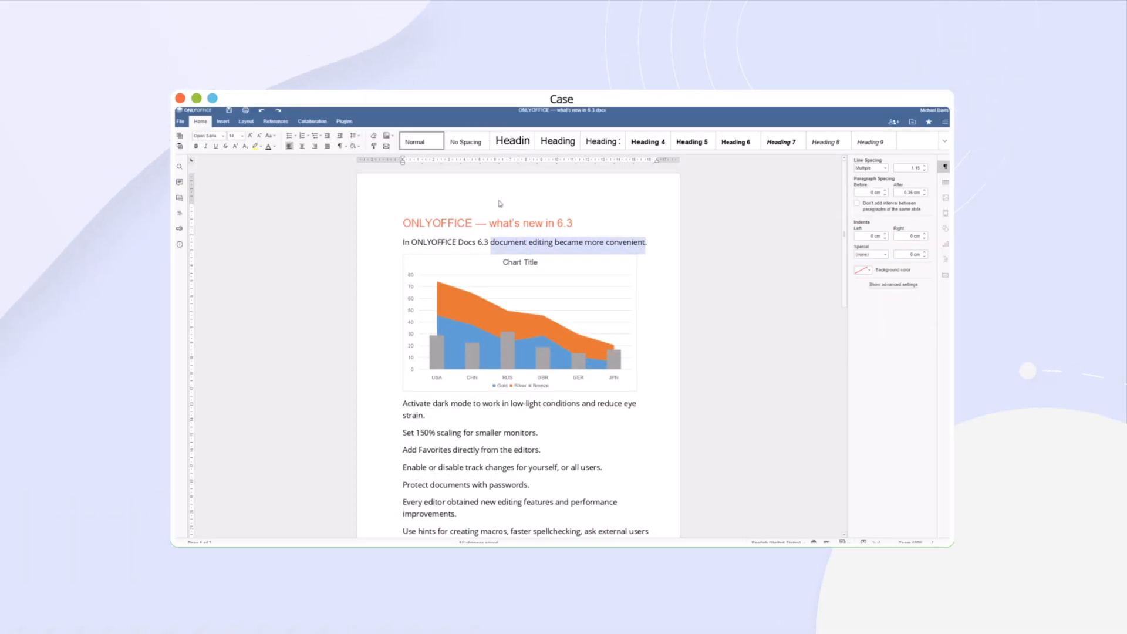
Change the selected phrase's case and format the feature lines as a multilevel bulleted list
left_click(269, 136)
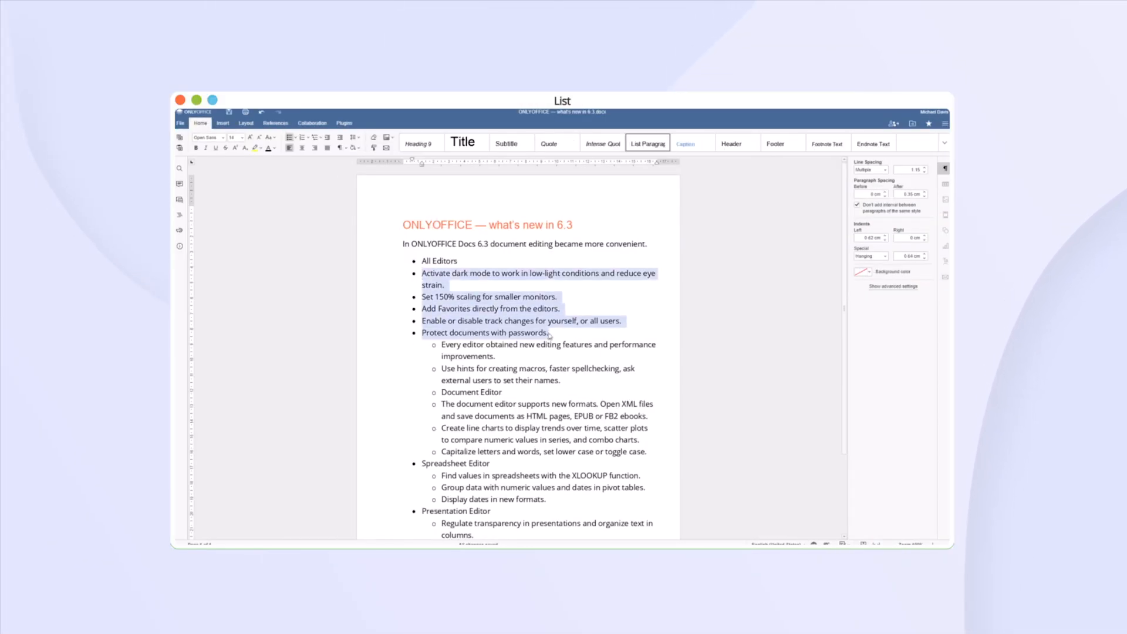
left_click(290, 138)
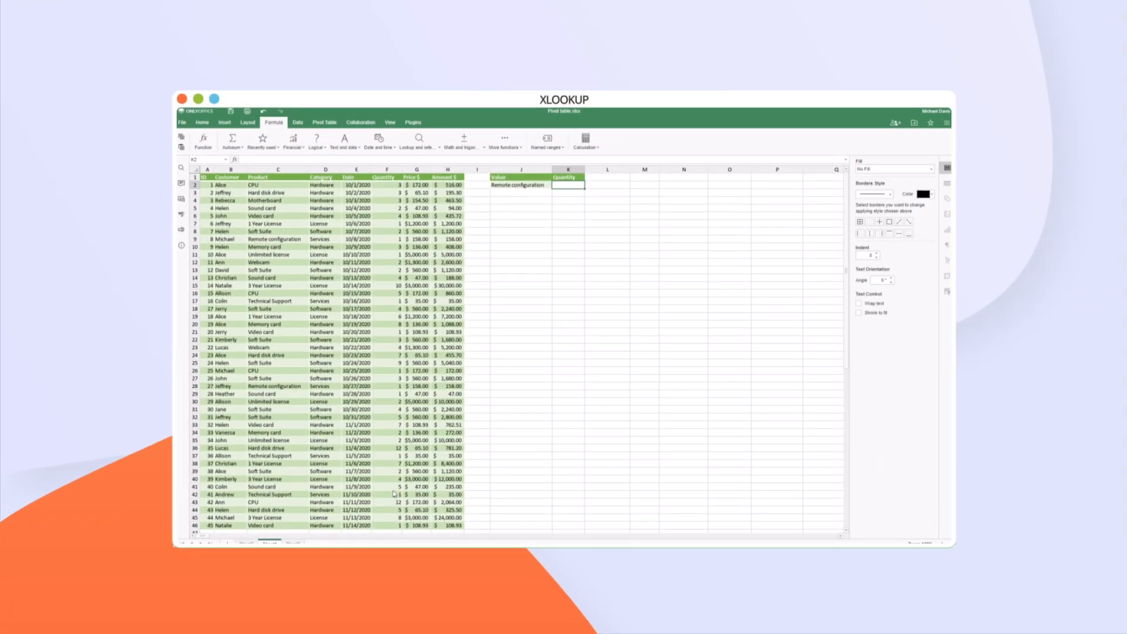
Insert XLOOKUP in K2 with arguments J2, C2:C21, G2:G21 to return 158
left_click(417, 140)
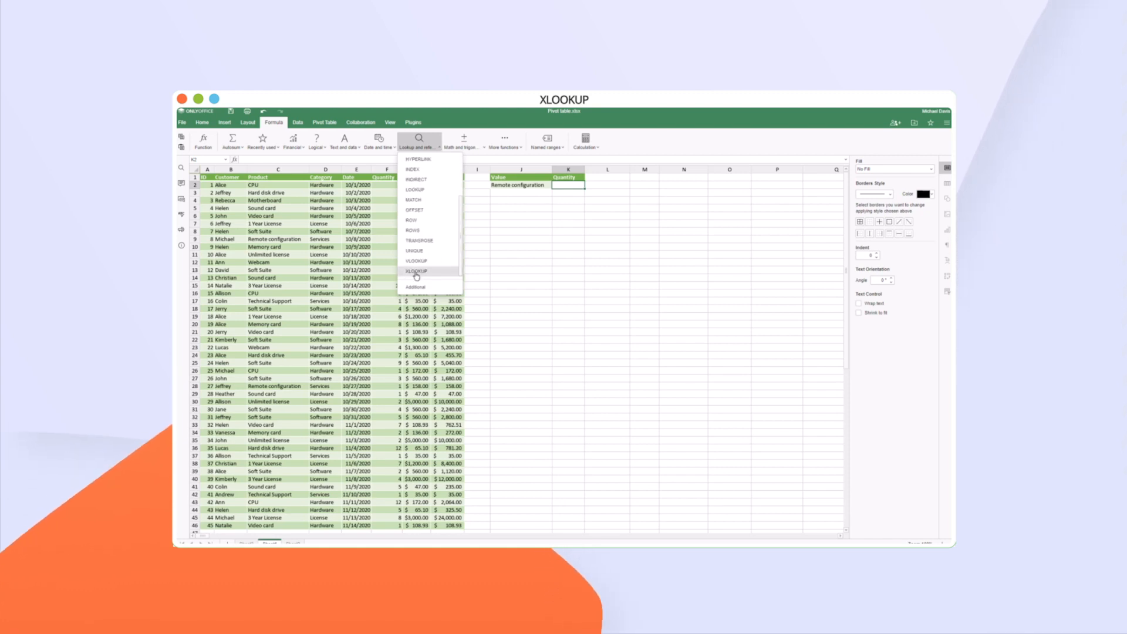
left_click(417, 271)
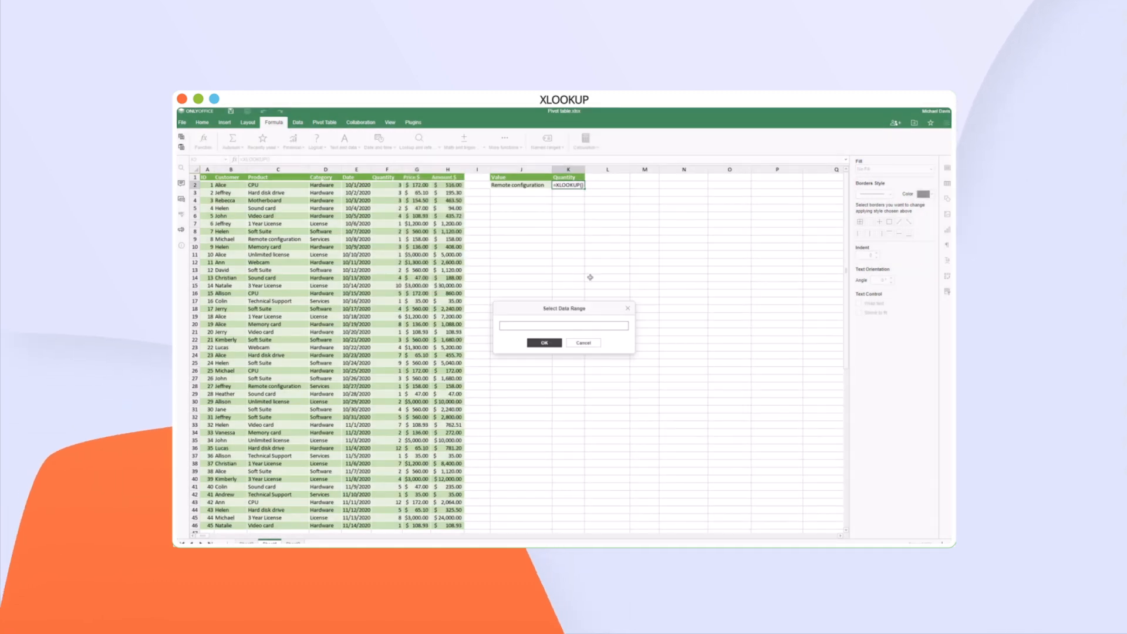
type("J2,C2:C21,G2:G21")
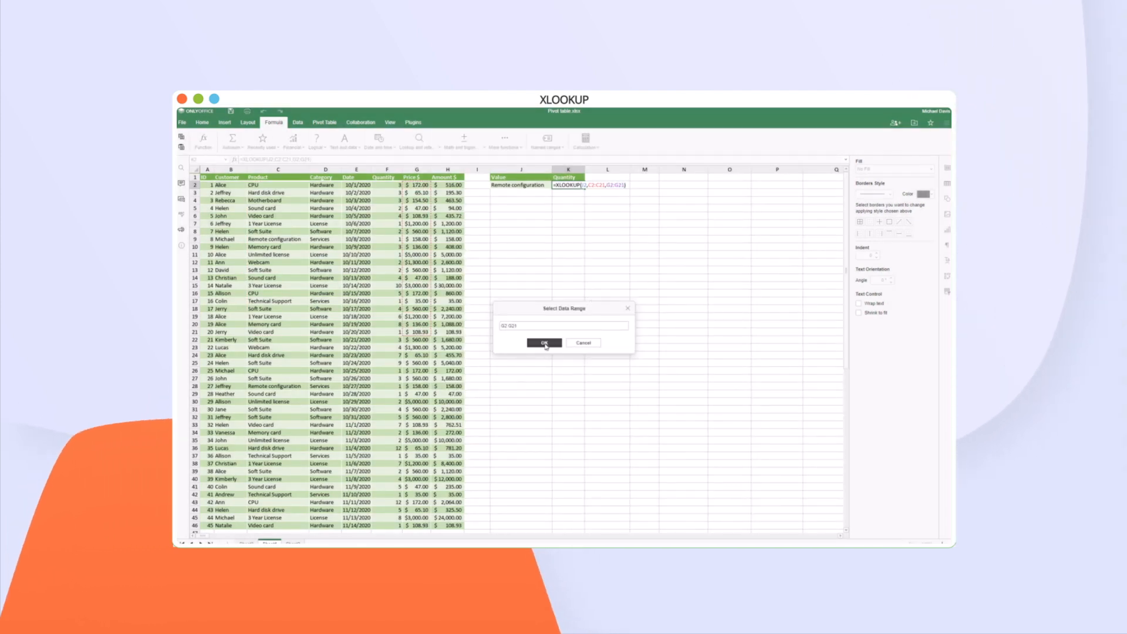
left_click(545, 343)
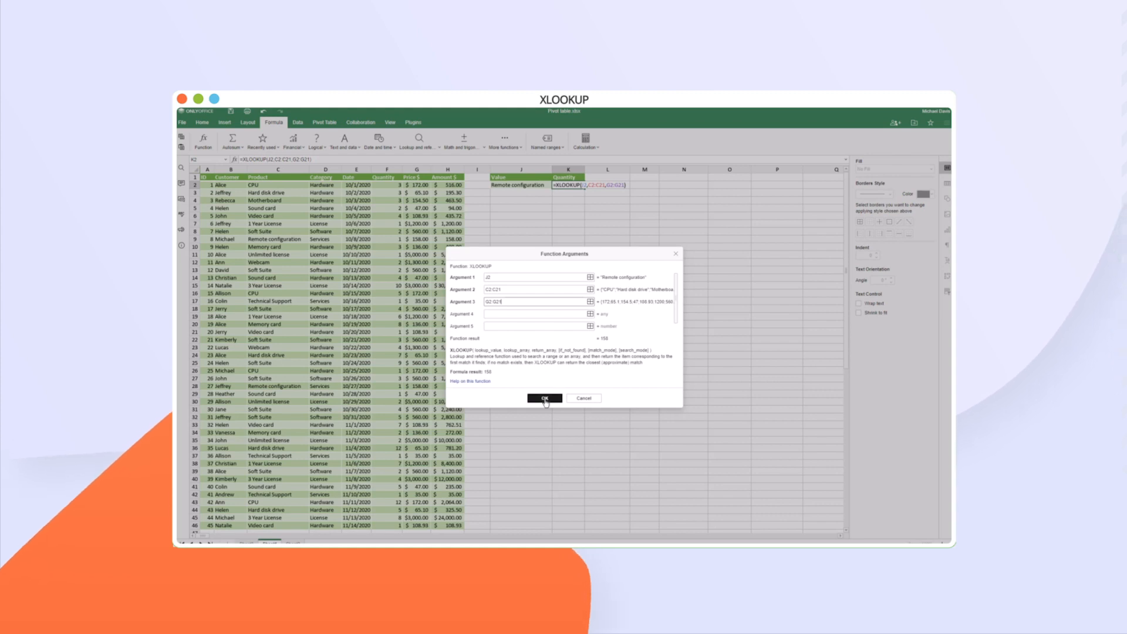
left_click(544, 398)
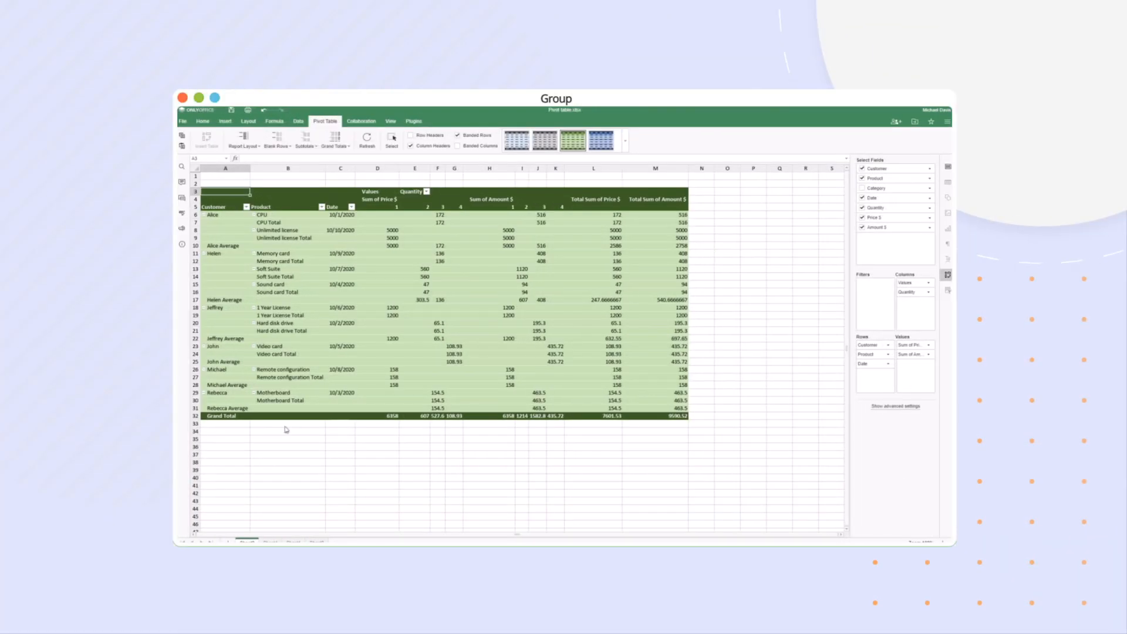
Group the Quantity columns from 1 to 4 by 2, then start grouping the pivot dates
right_click(378, 199)
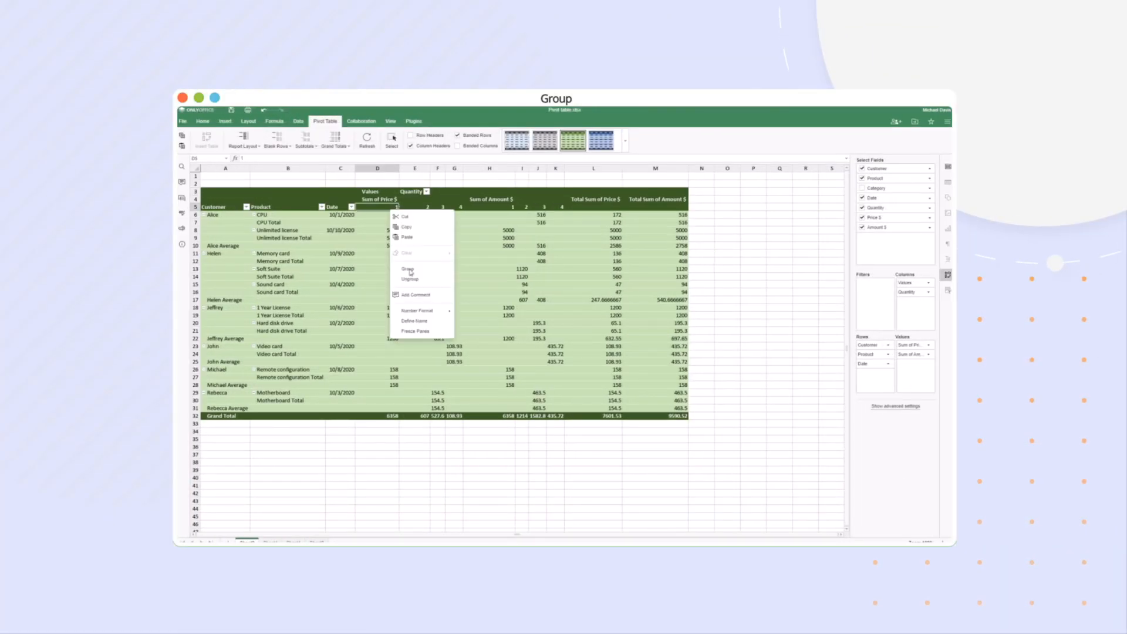
left_click(407, 269)
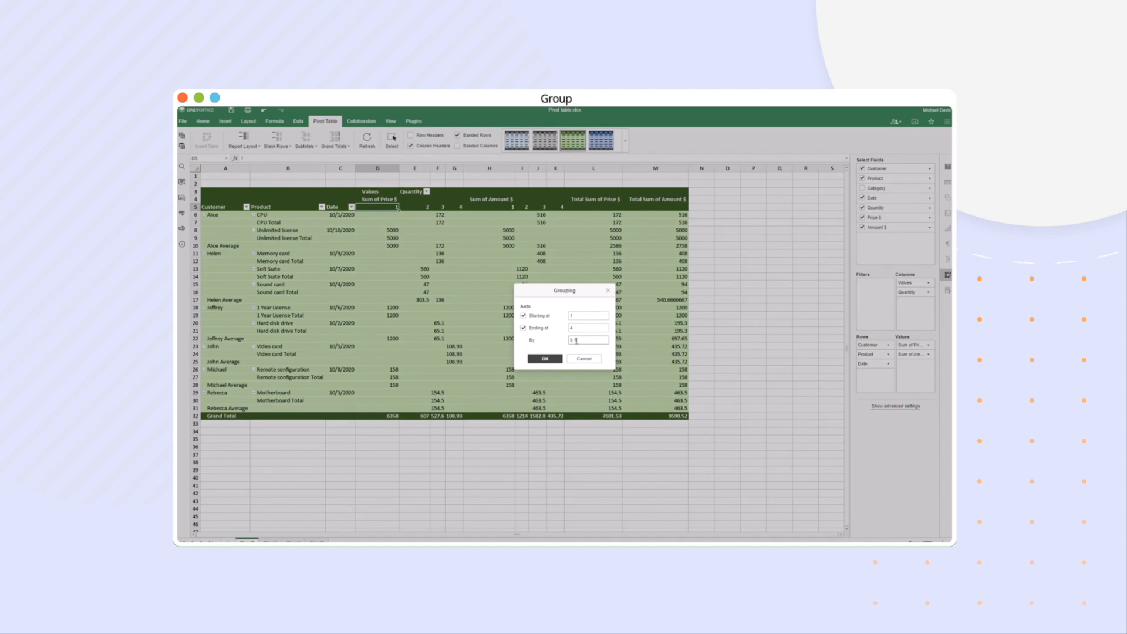
left_click(545, 358)
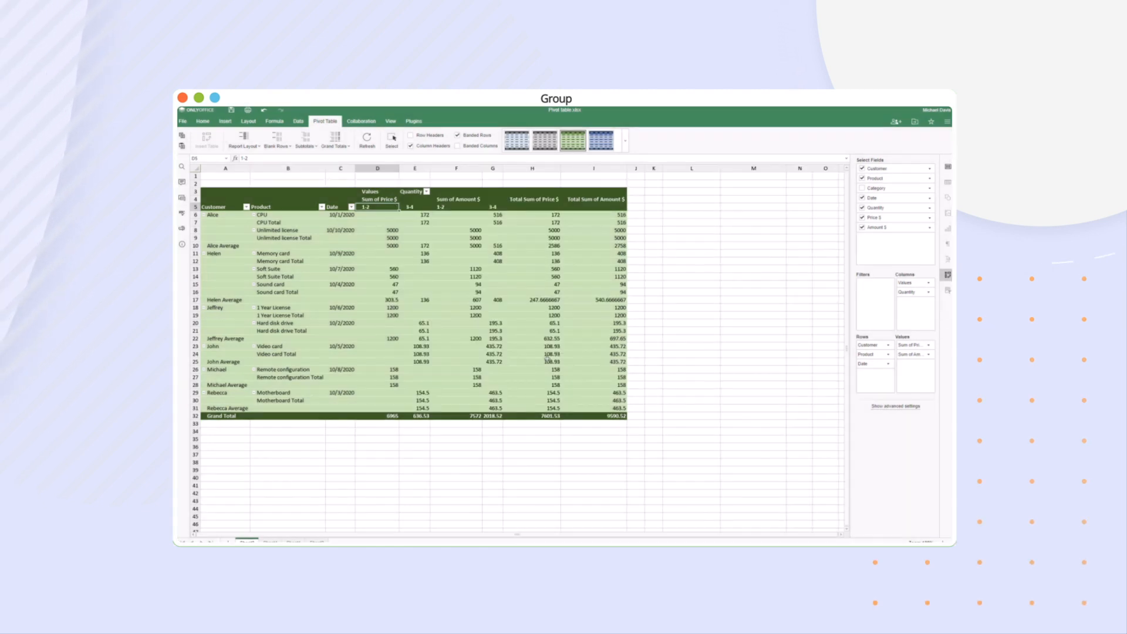
right_click(340, 231)
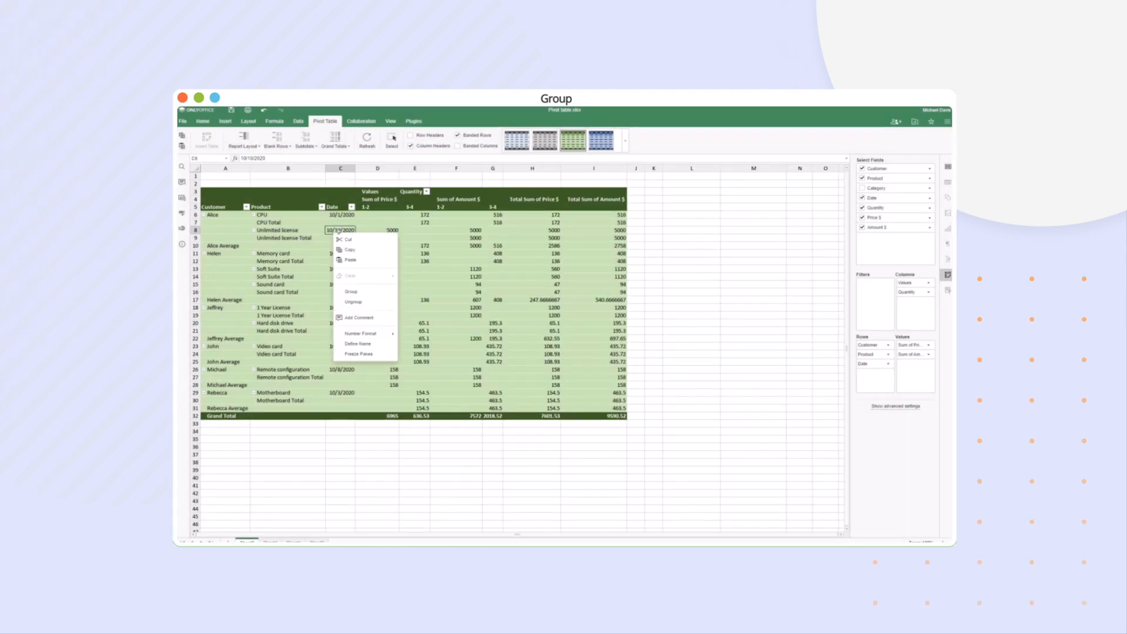
left_click(352, 291)
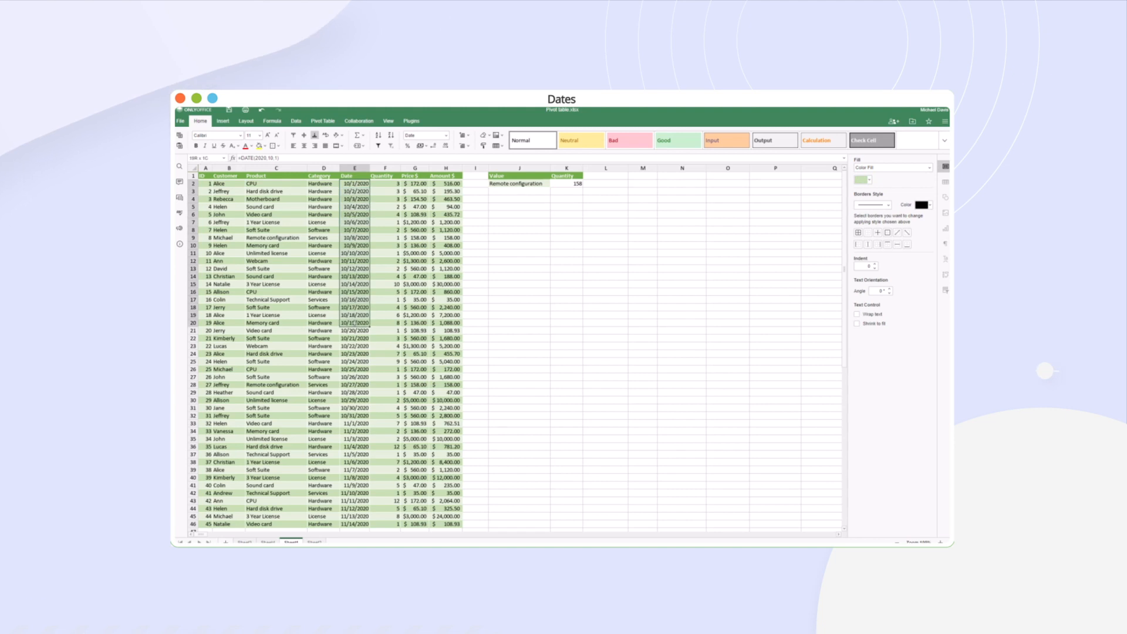
Apply a Date-category format that includes time to the Date column via More formats
left_click(442, 135)
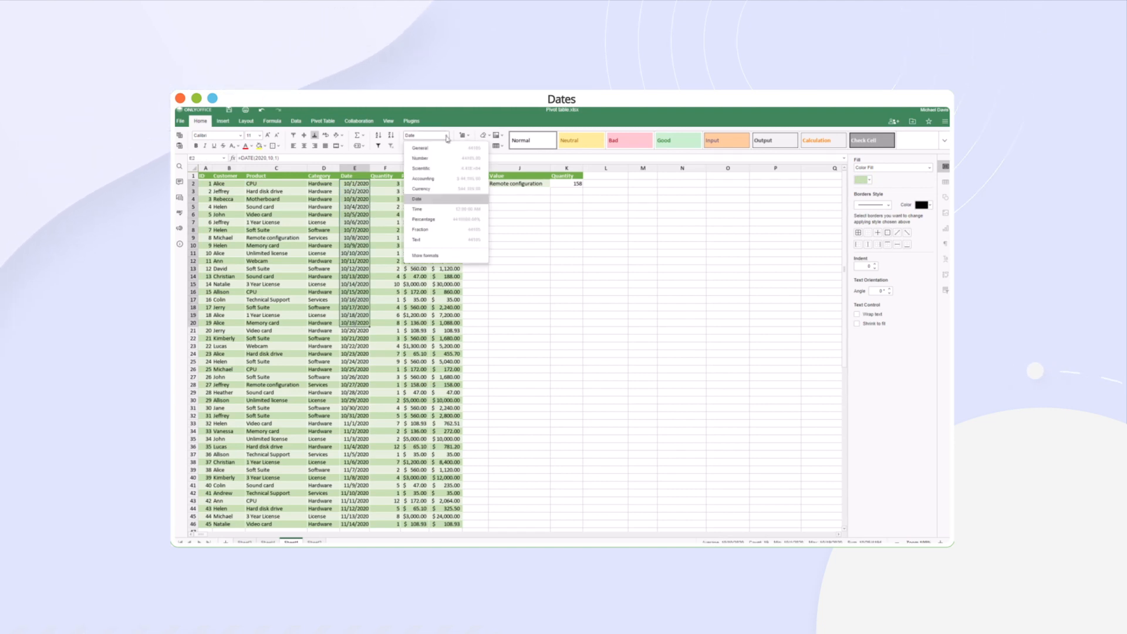
left_click(425, 256)
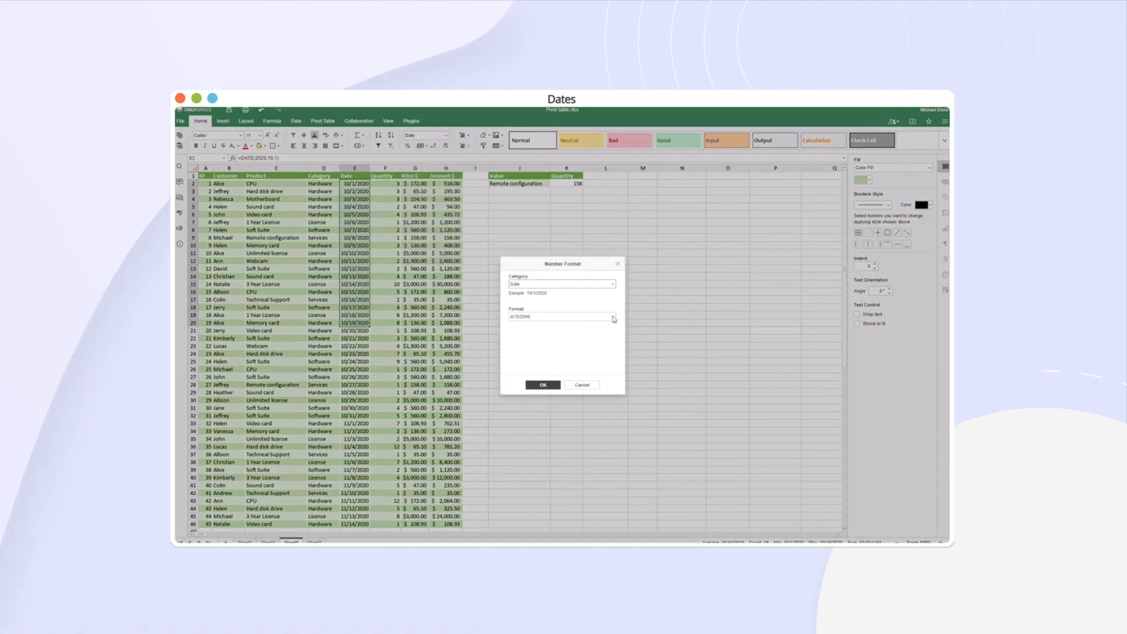
left_click(611, 316)
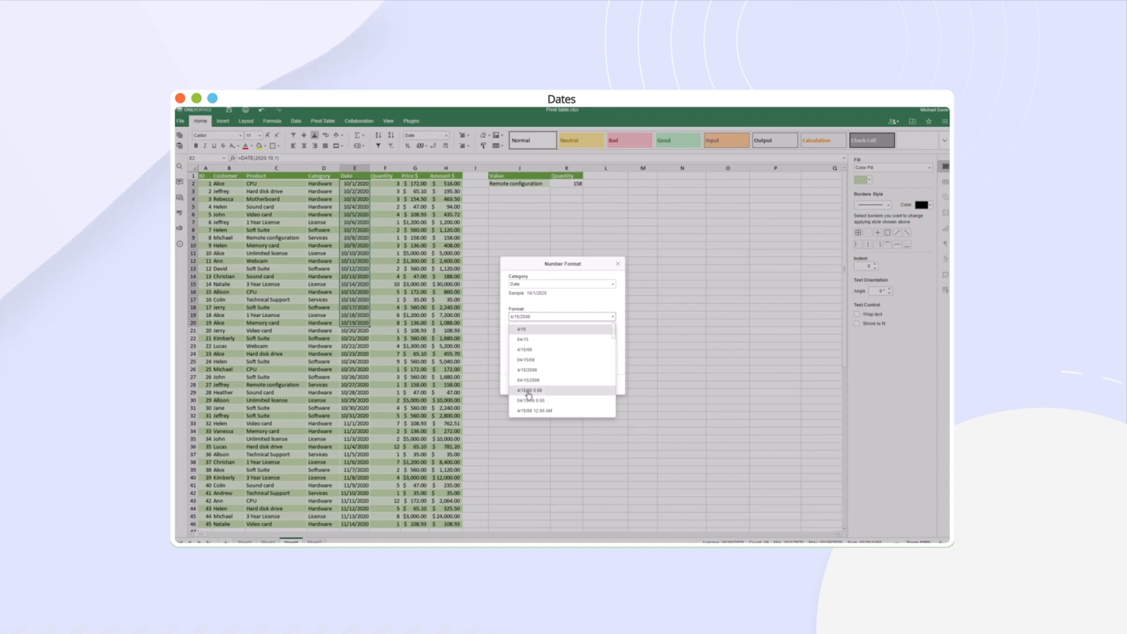
left_click(528, 391)
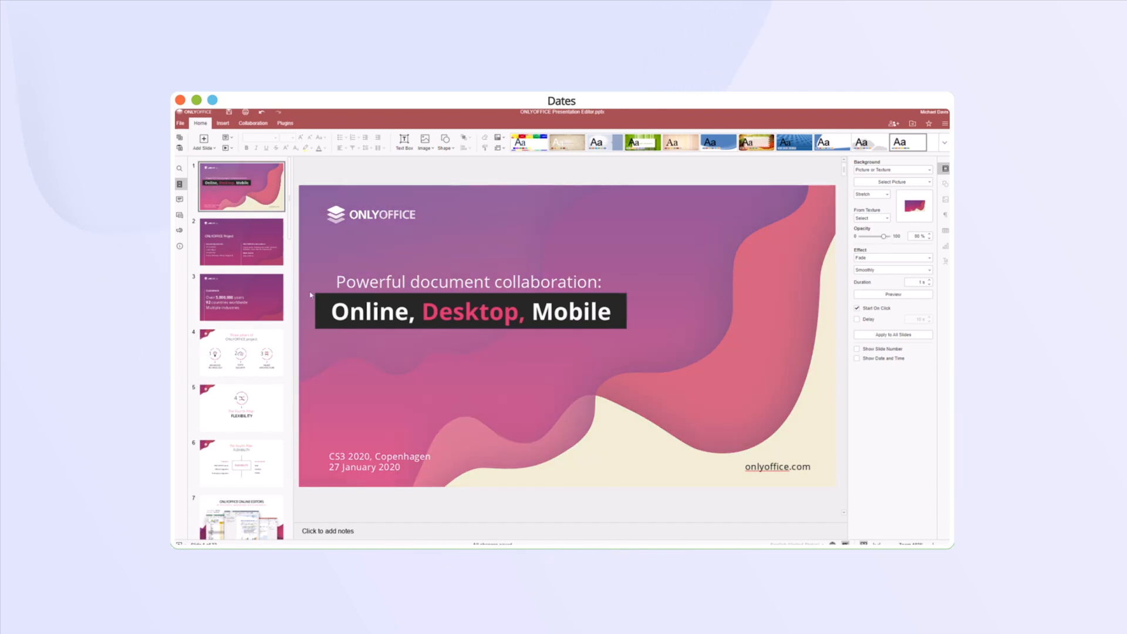
On slide 9, set the feature text box to 2 columns in Shape Advanced Settings
left_click(241, 353)
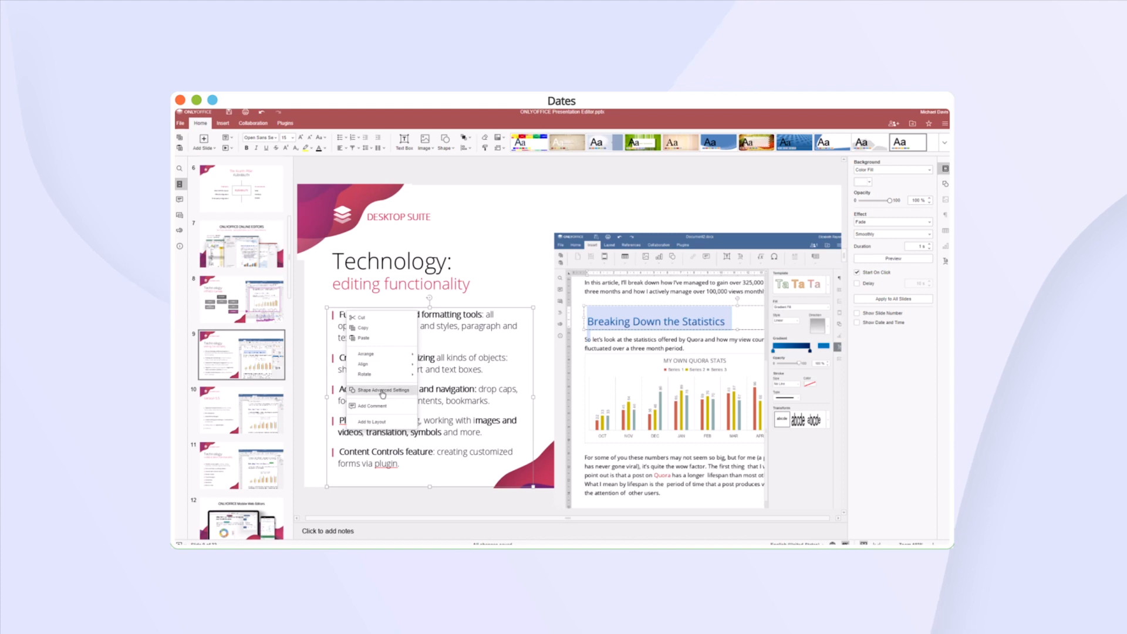
left_click(386, 388)
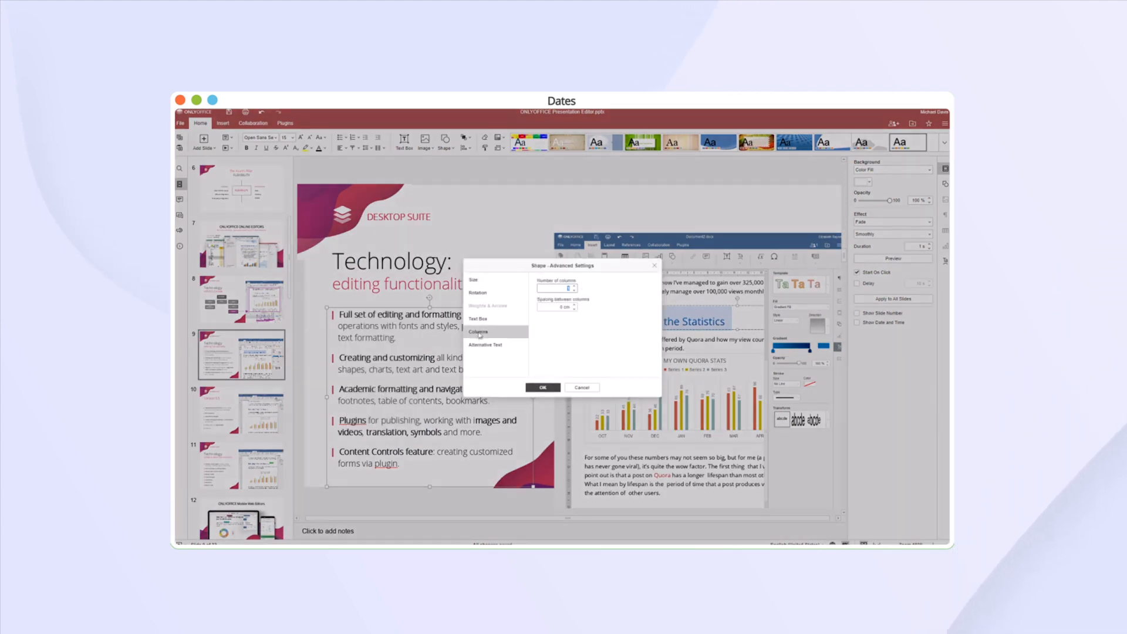
left_click(574, 285)
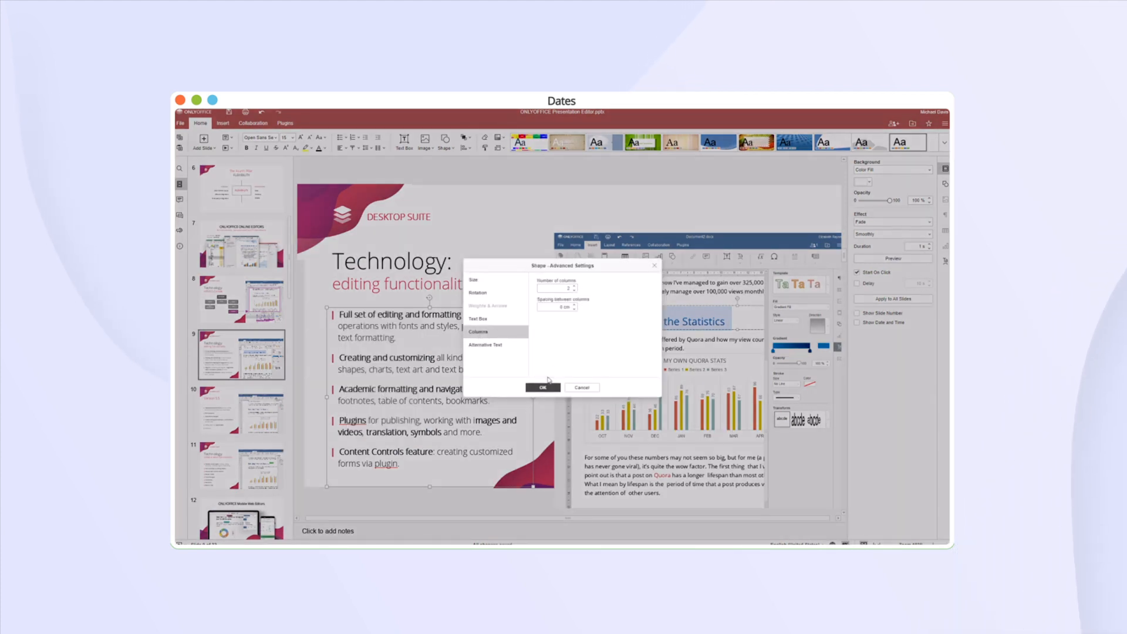